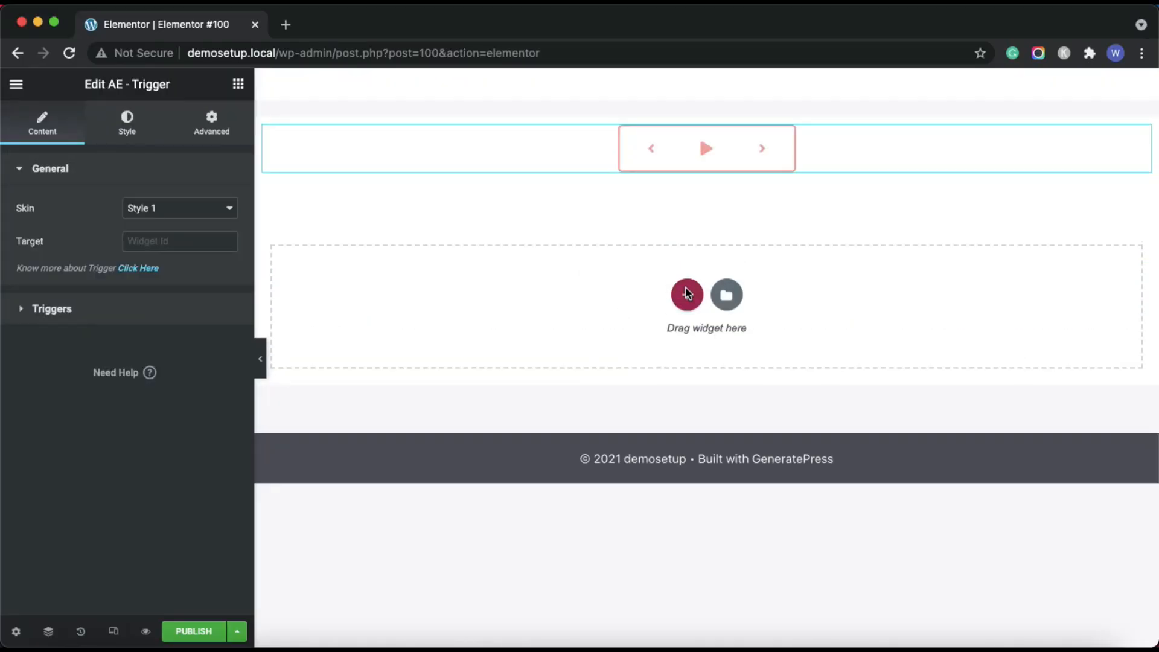
Bring up the Elementor widget list and scroll to the AE - Post Blocks Adv widget.
click(52, 308)
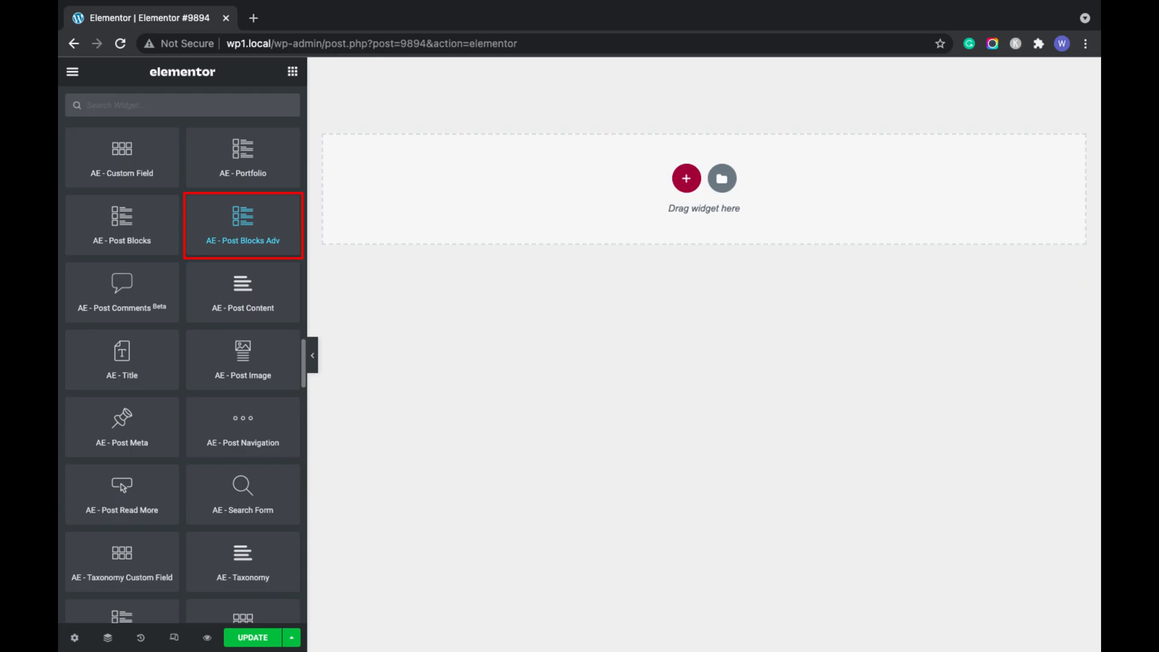
scroll(down, 3)
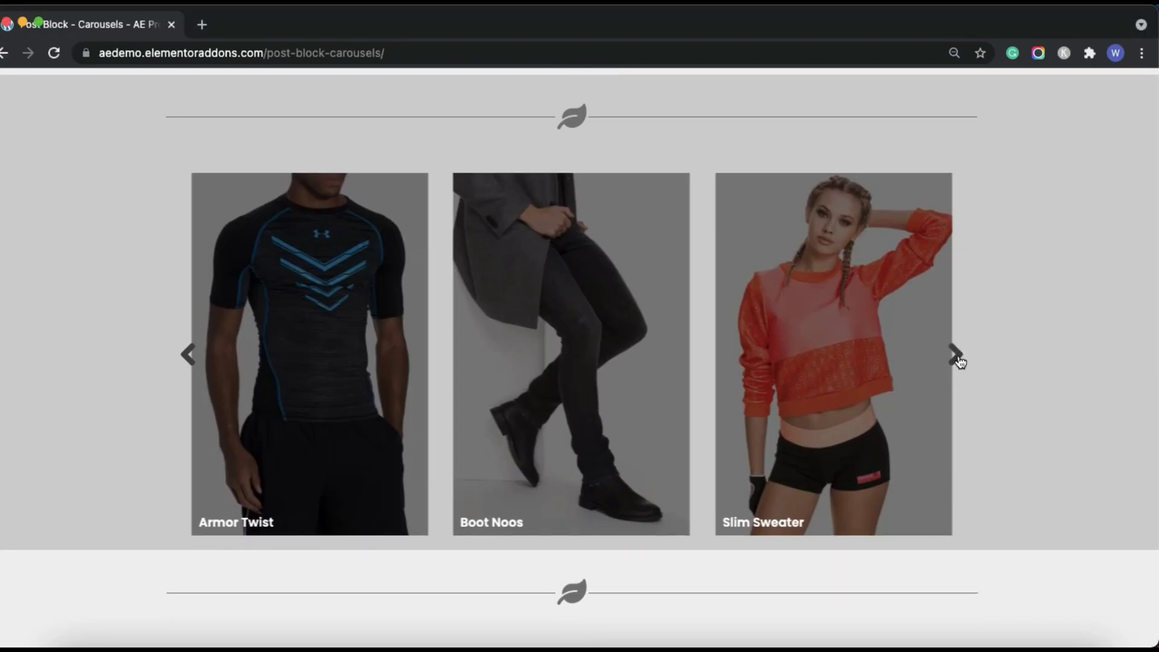
Advance the product carousel one slide and browse the remaining Post Block carousel demos.
click(956, 353)
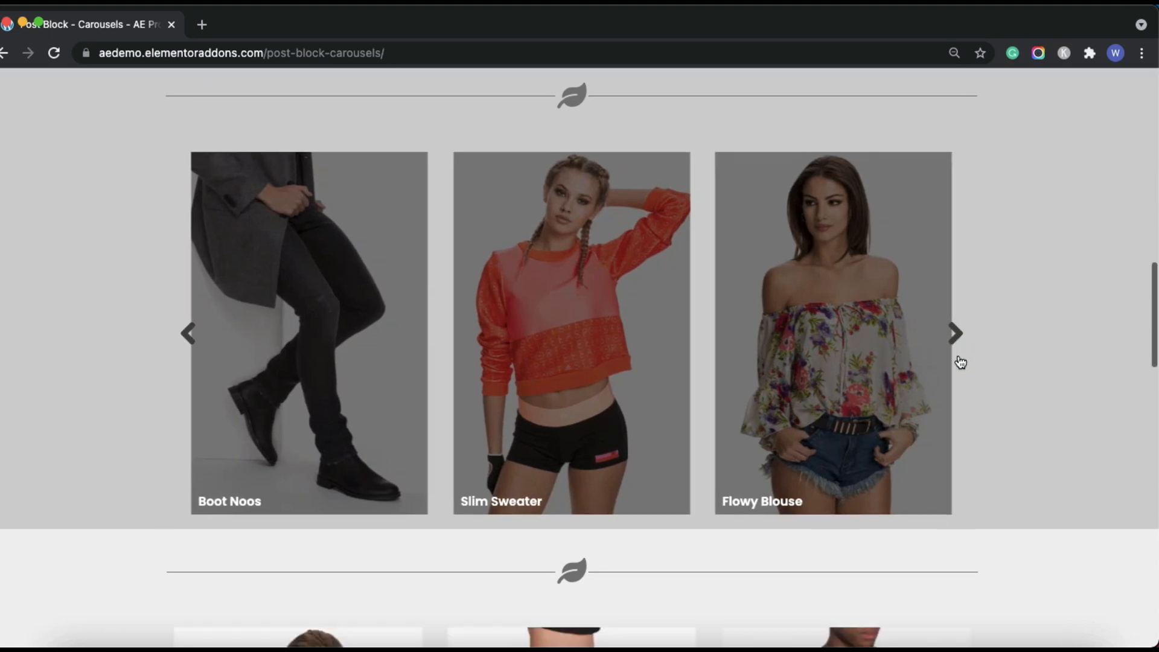
scroll(down, 3)
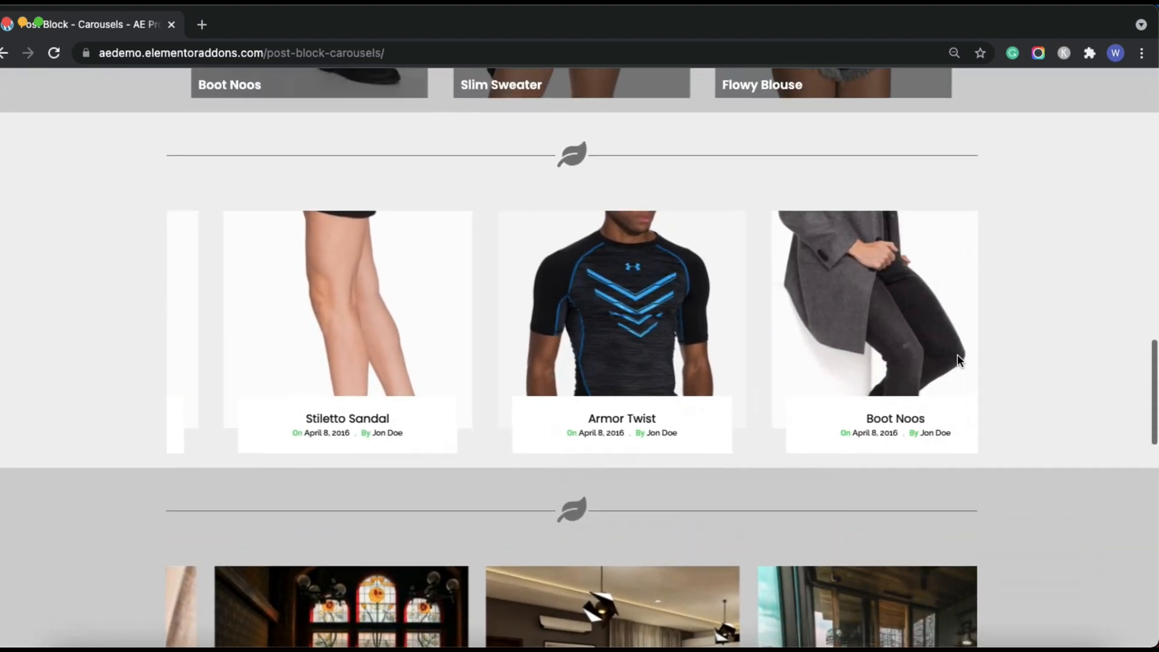
scroll(down, 3)
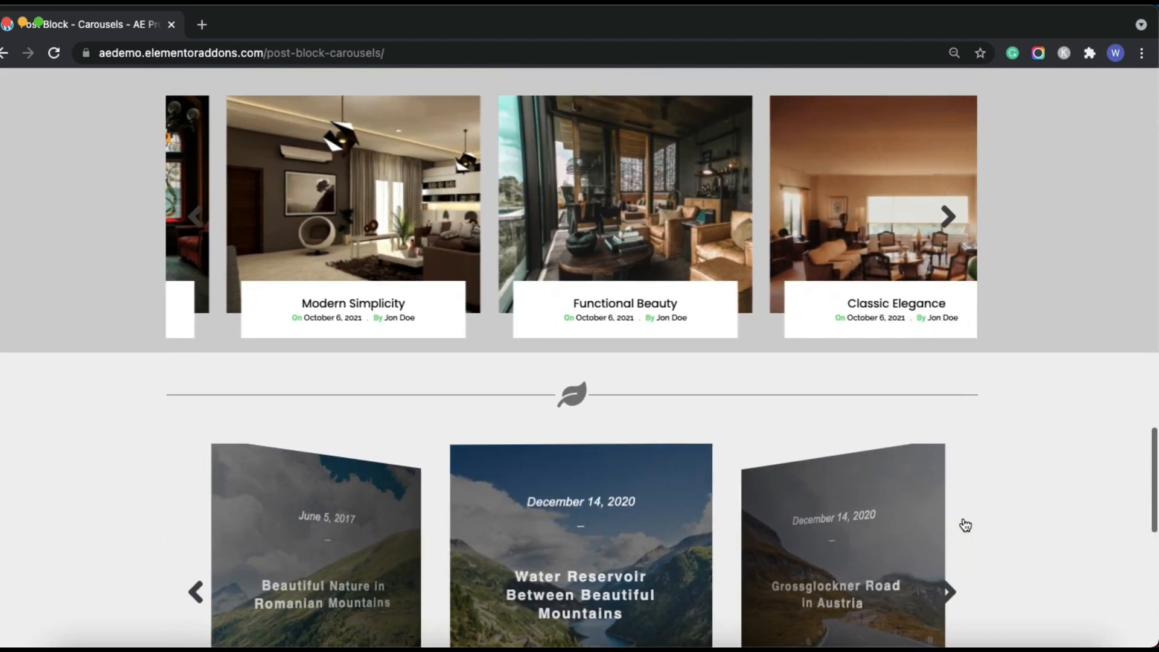
scroll(down, 3)
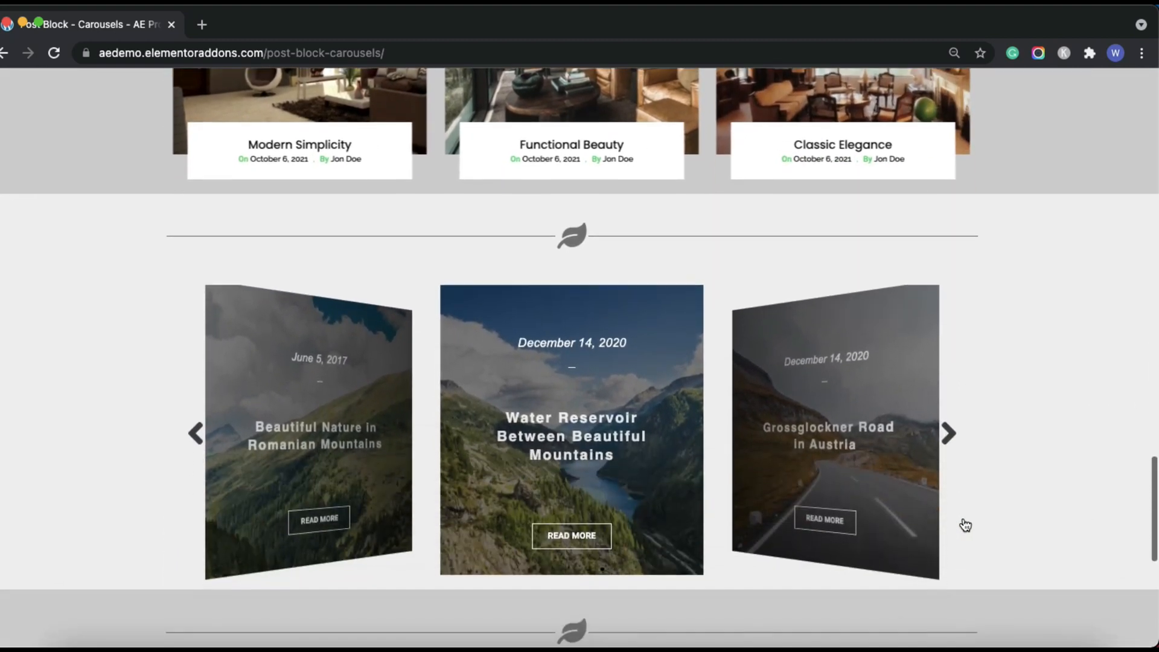
scroll(down, 3)
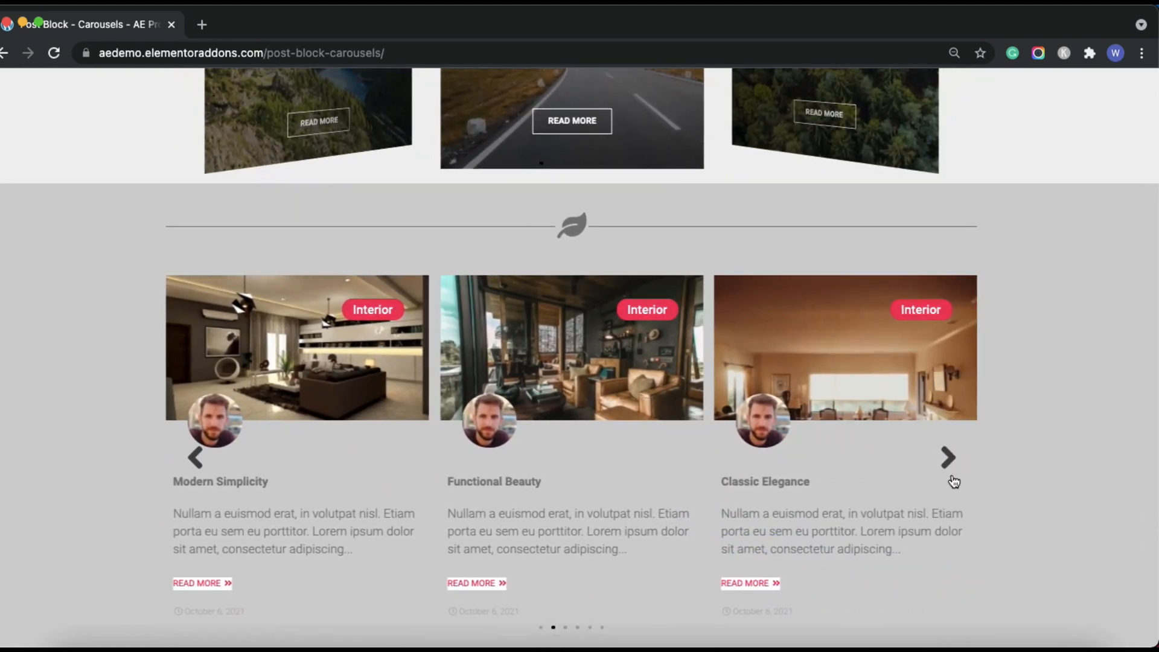
scroll(down, 3)
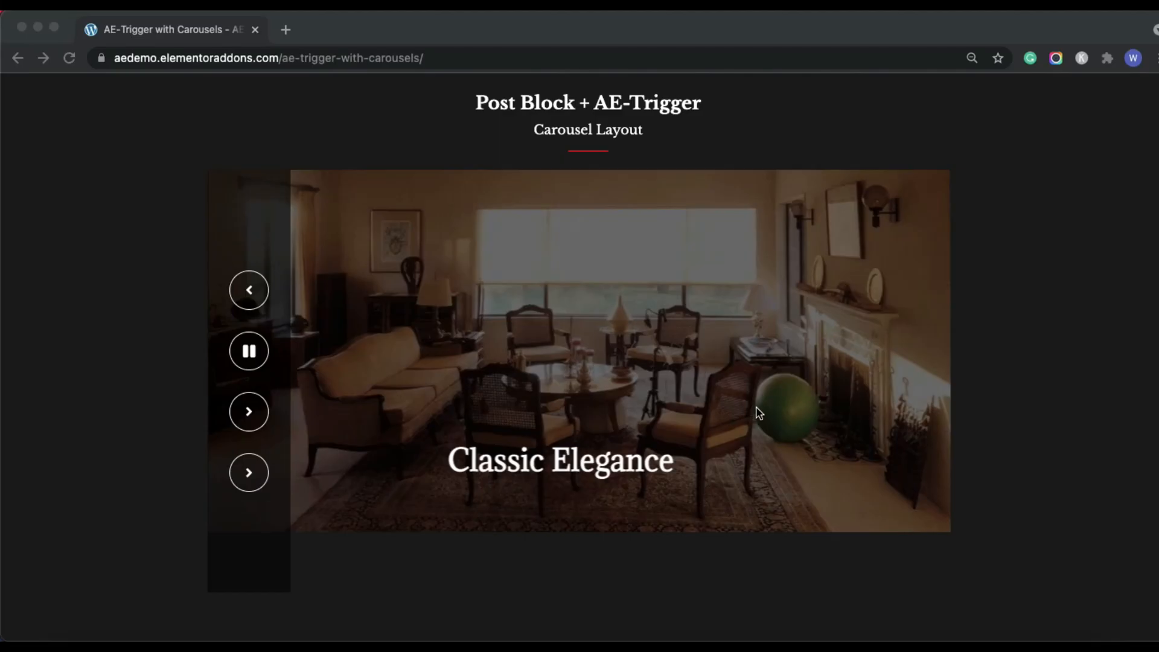
Go into the AE-Trigger with Carousels demo and browse its trigger-controlled carousels.
scroll(down, 3)
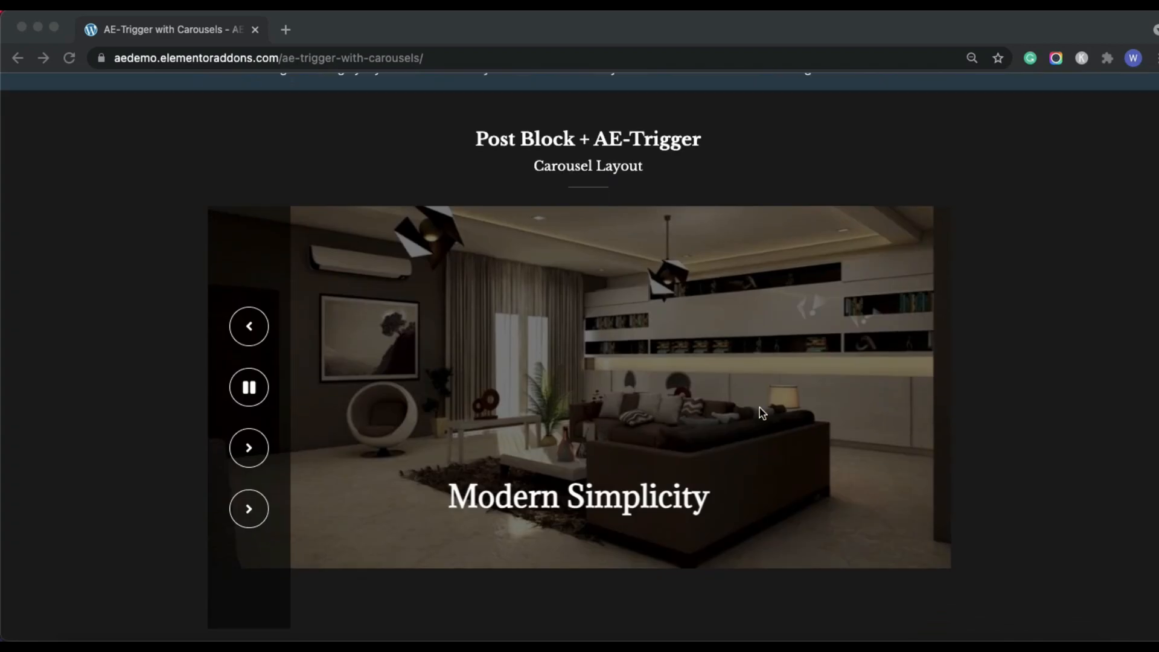
click(249, 508)
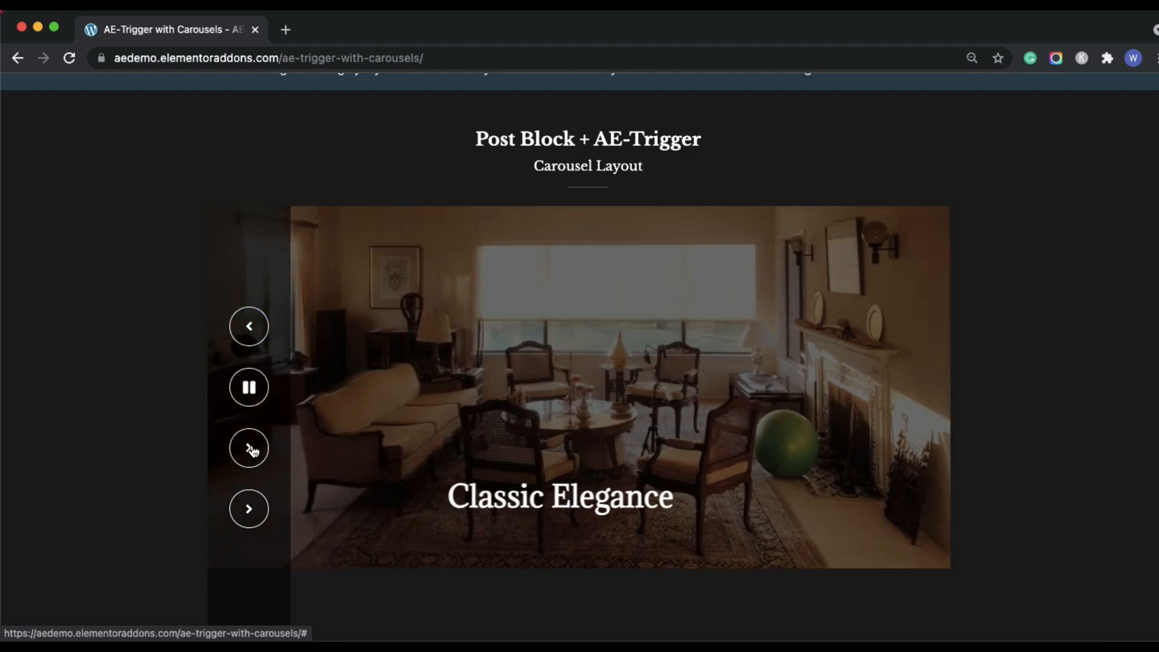
scroll(down, 3)
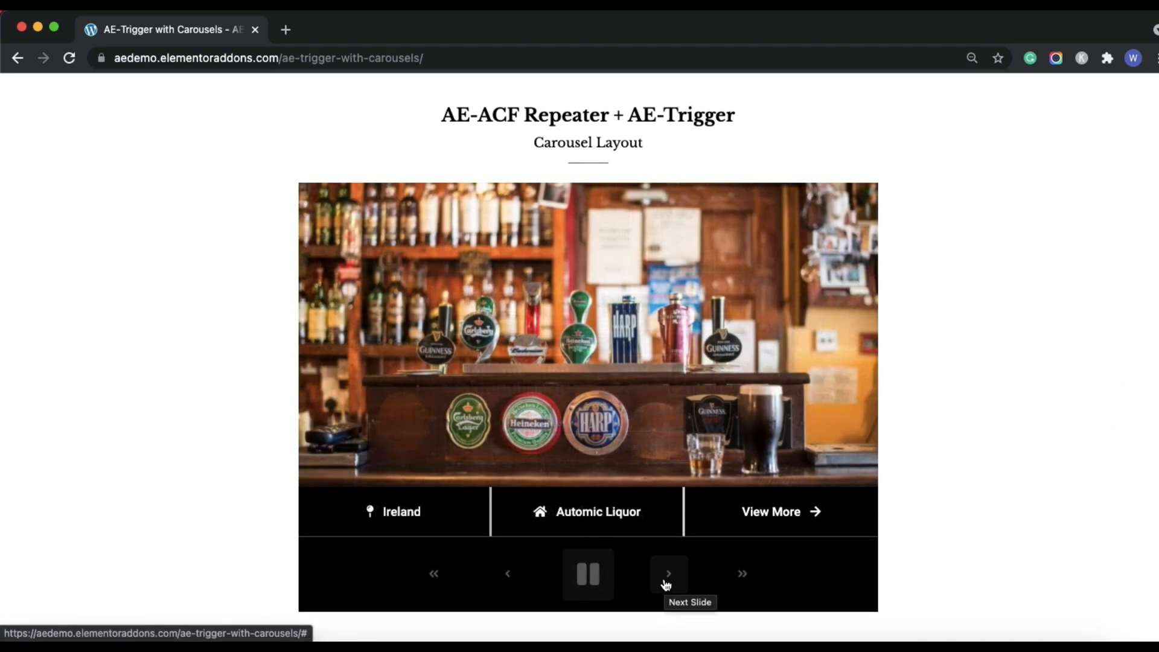
scroll(down, 3)
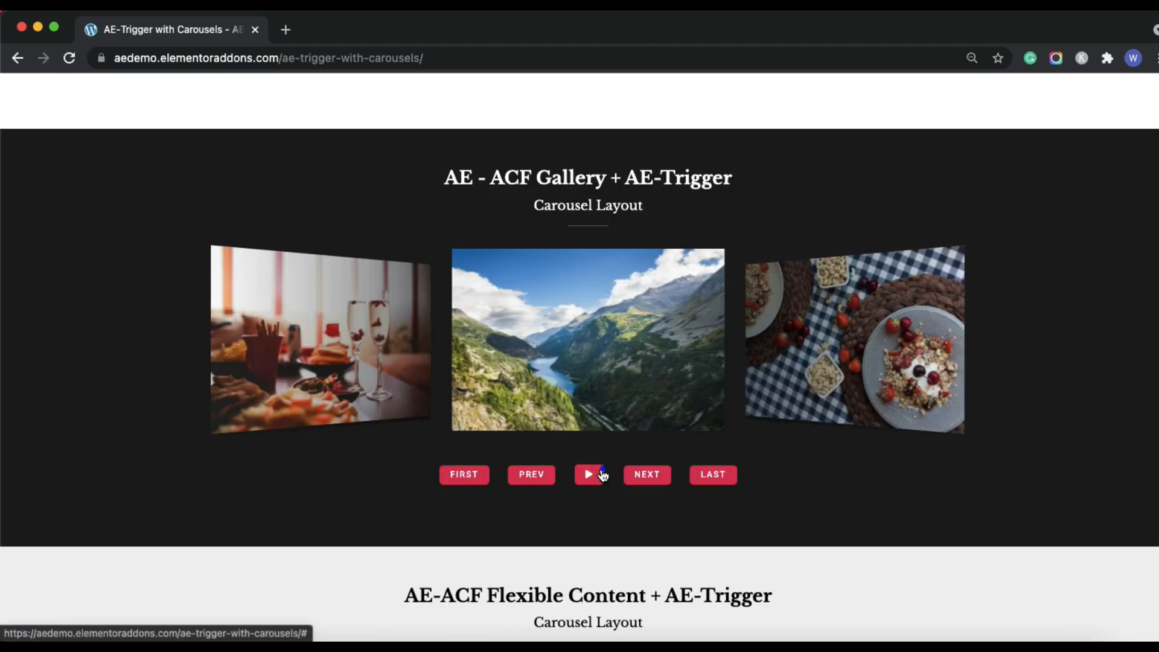
scroll(down, 3)
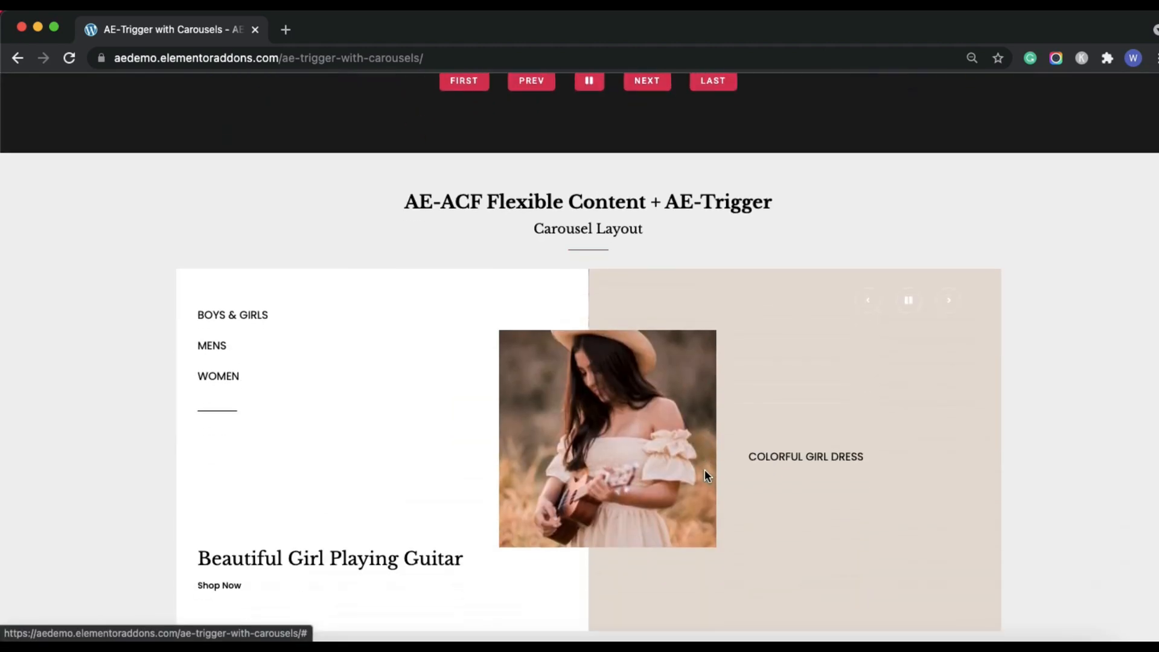
Toggle autoplay on the Flexible Content carousel and reach the Post Block Adv accordion example.
click(908, 234)
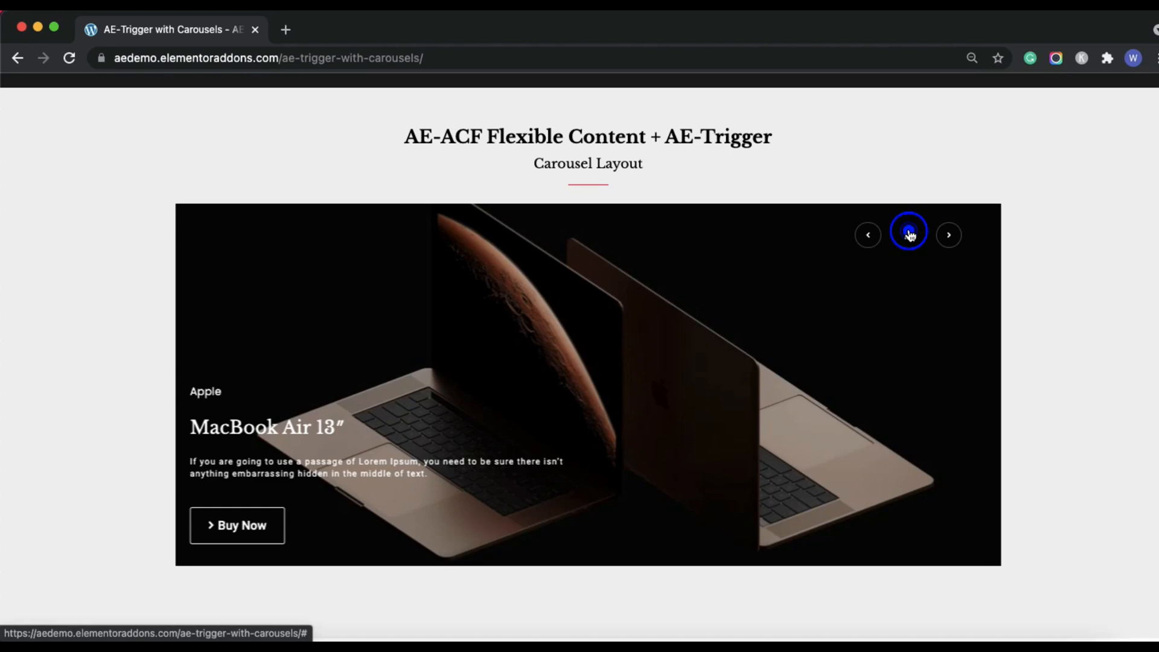
scroll(down, 3)
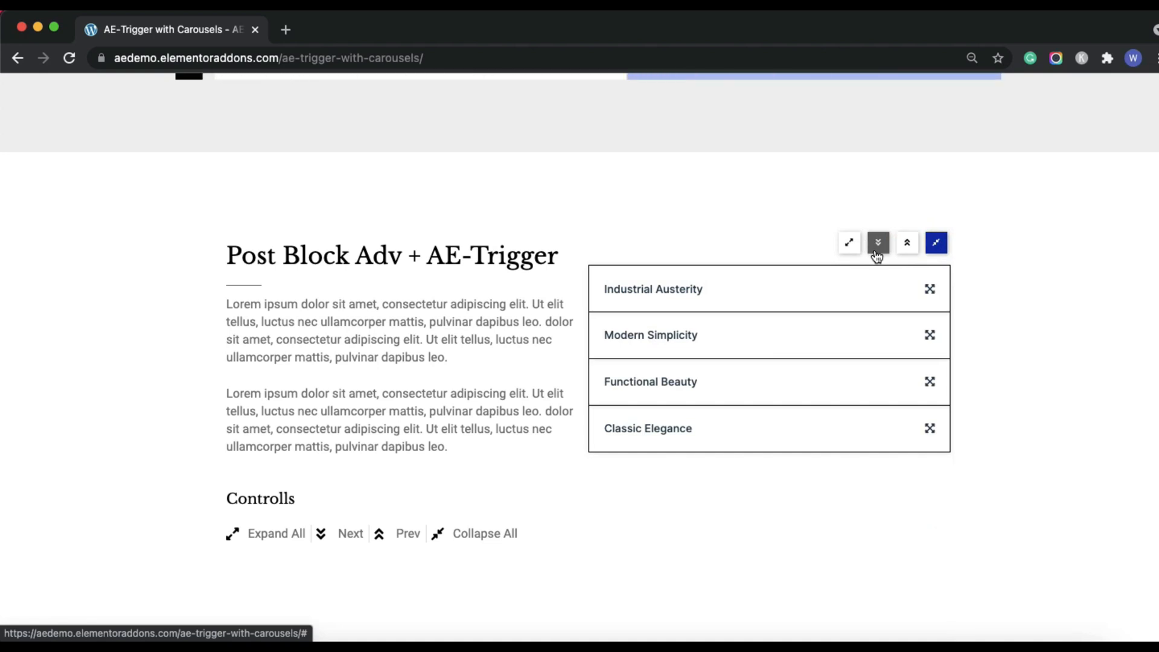
scroll(up, 3)
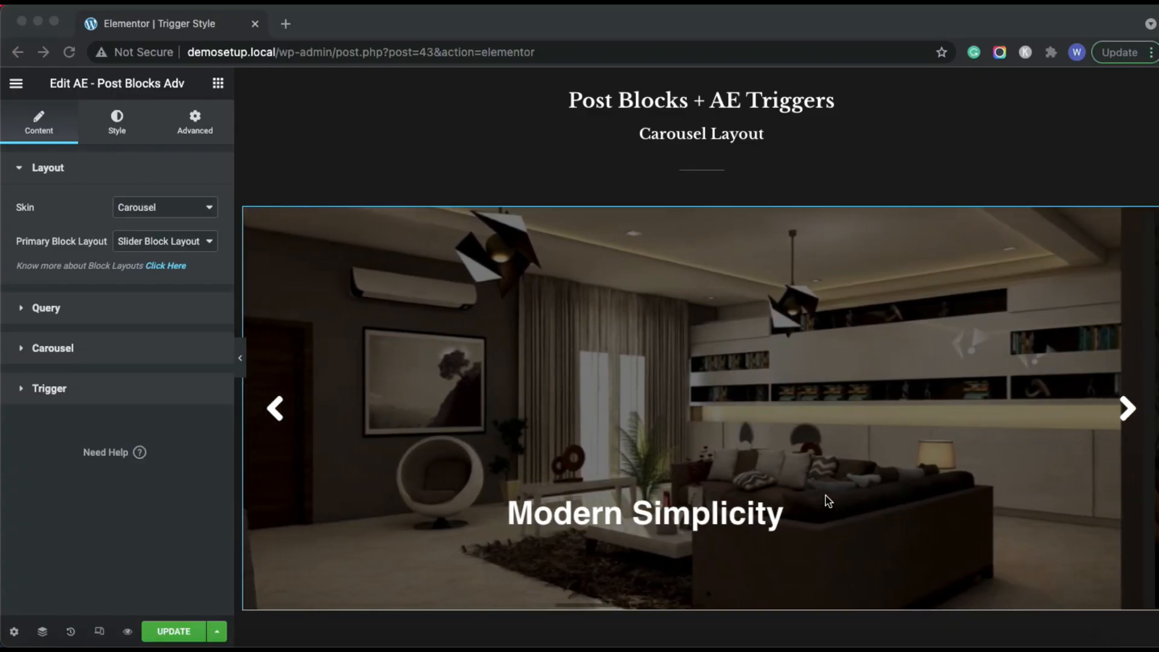
Expand the Post Blocks Adv carousel's Trigger settings and select its widget ID 7283a9a for copying.
click(274, 408)
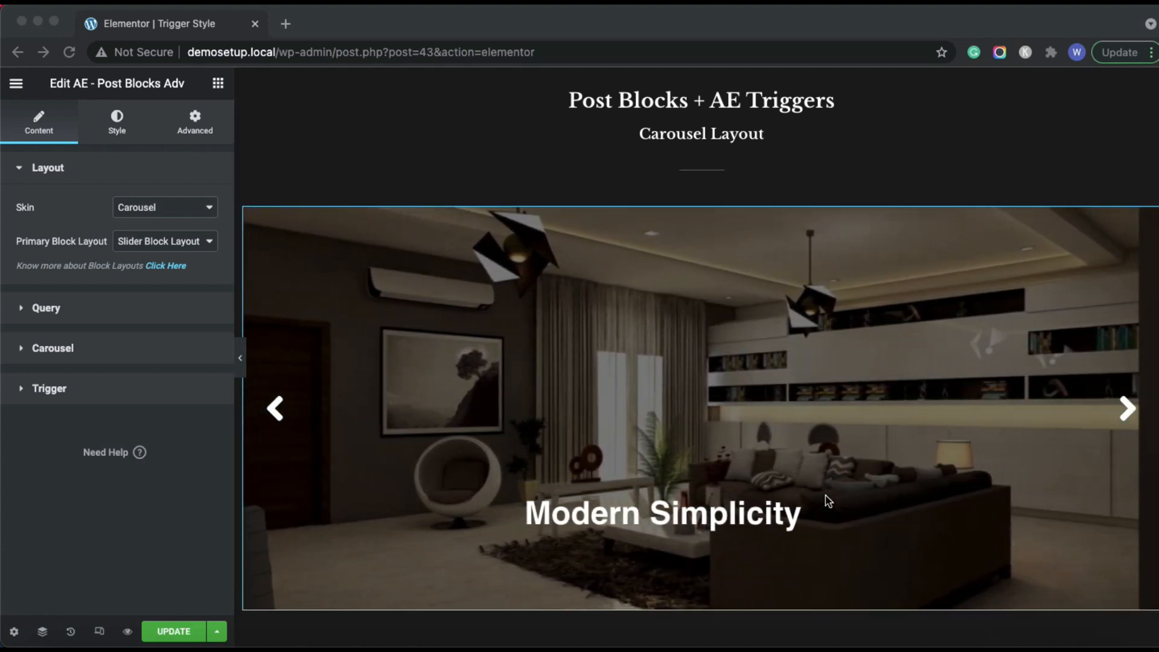
click(52, 348)
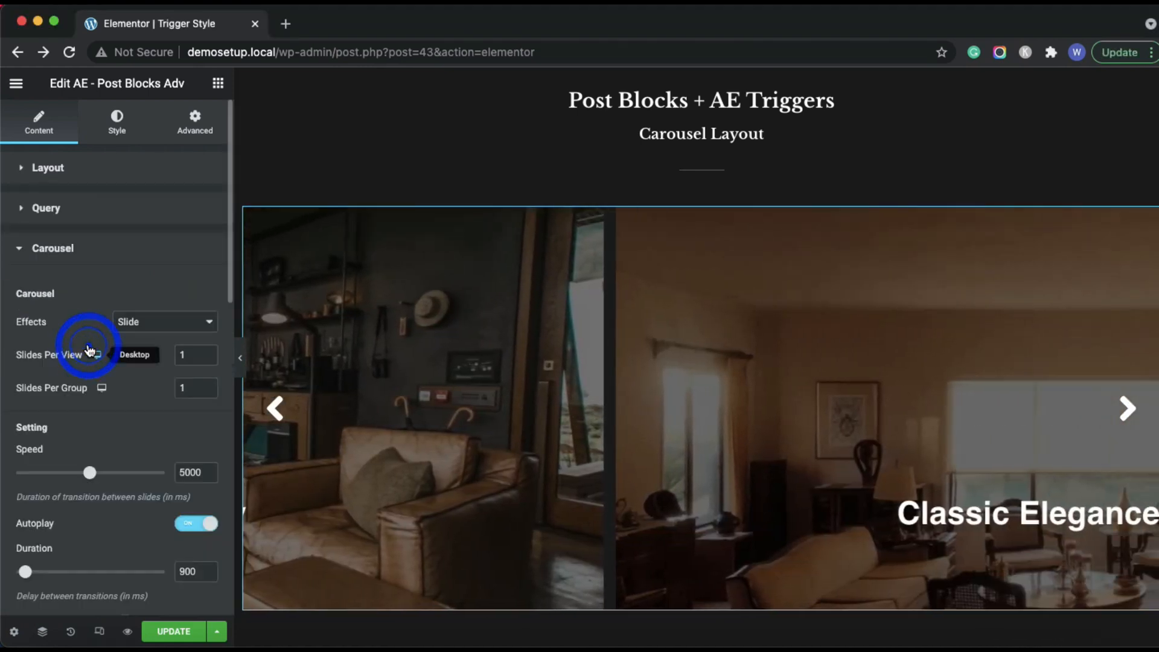
scroll(down, 3)
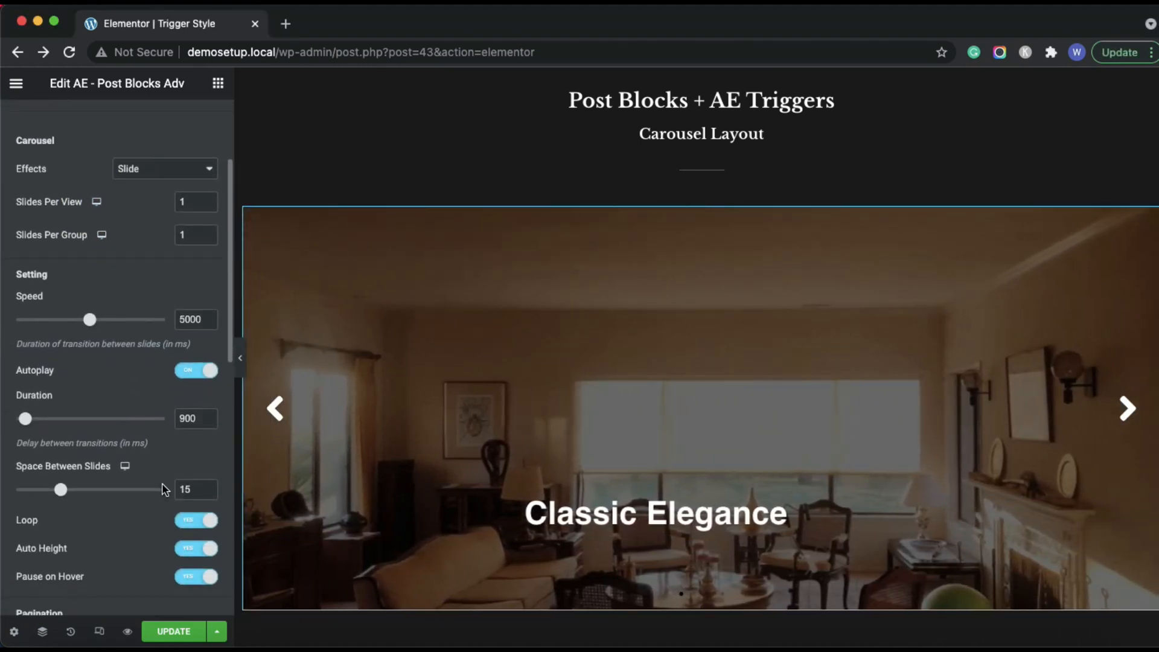
scroll(down, 3)
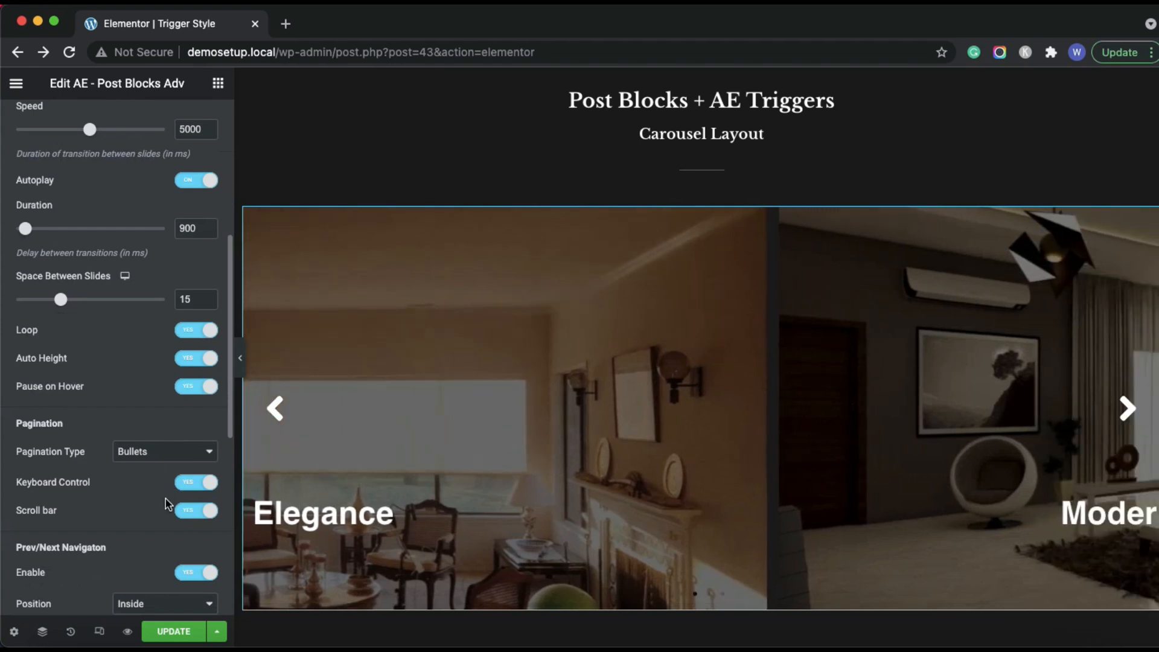
scroll(down, 3)
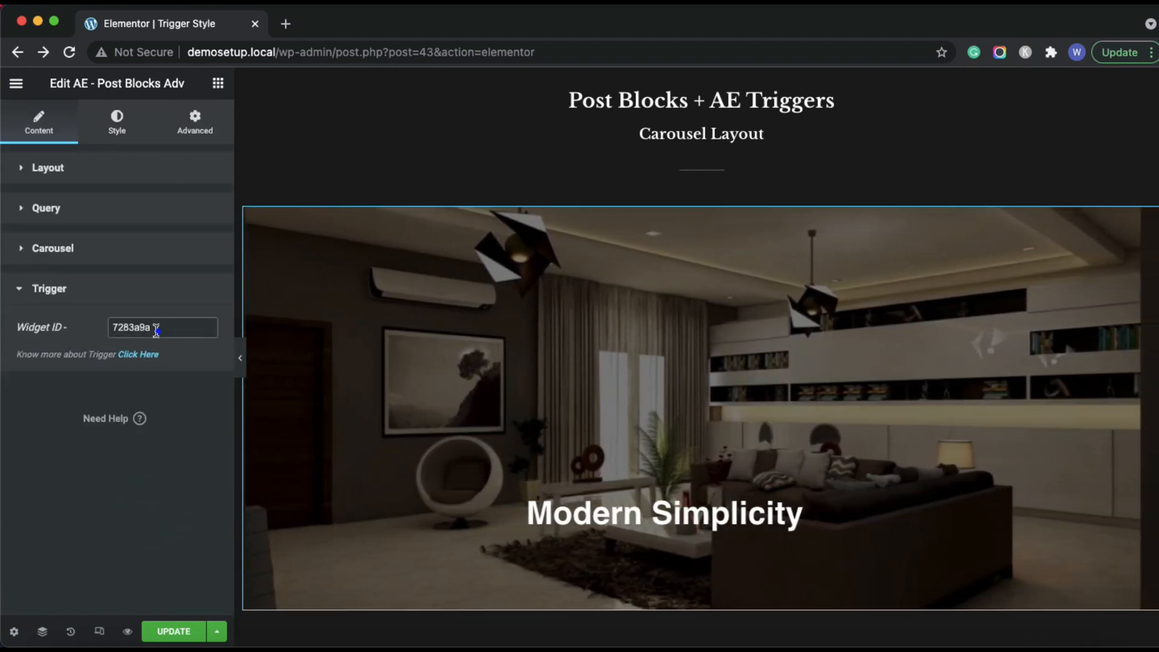
triple_click(160, 327)
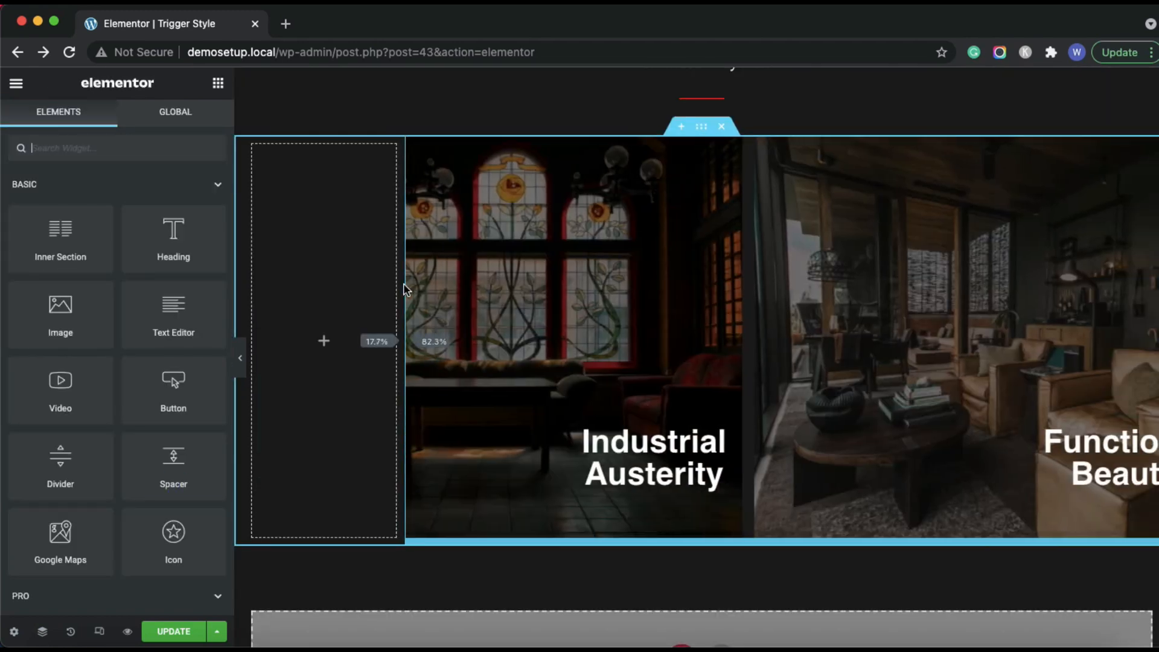
Place an AE-Trigger widget beside the carousel with Style 2 skin and target 7283a9a.
click(323, 340)
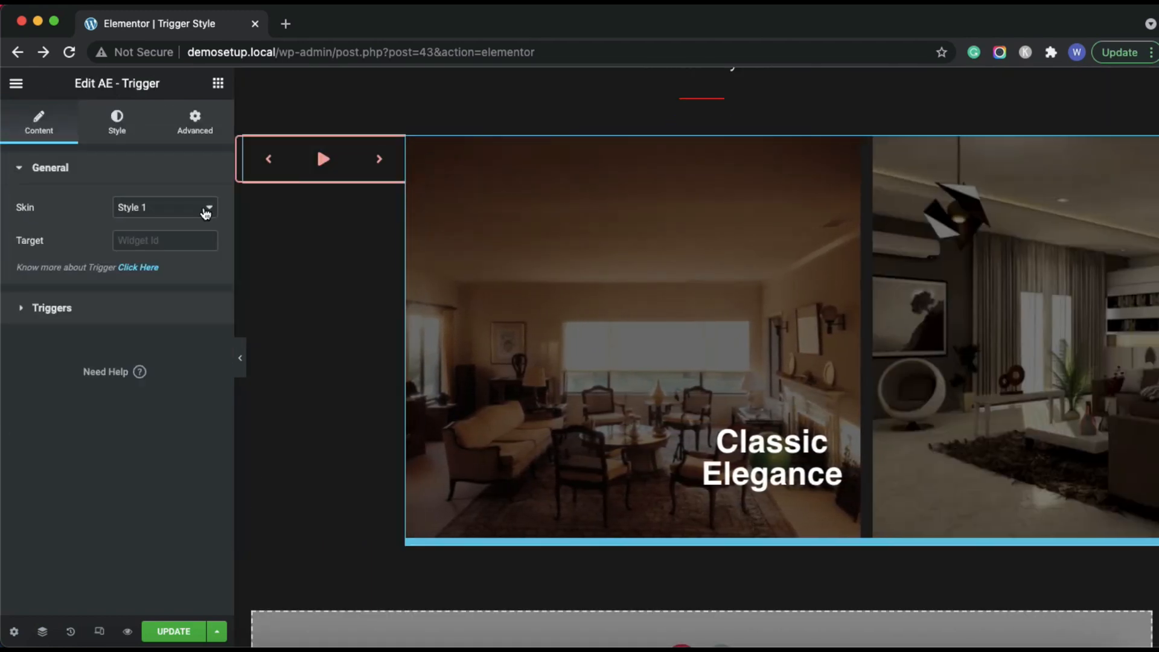
click(165, 206)
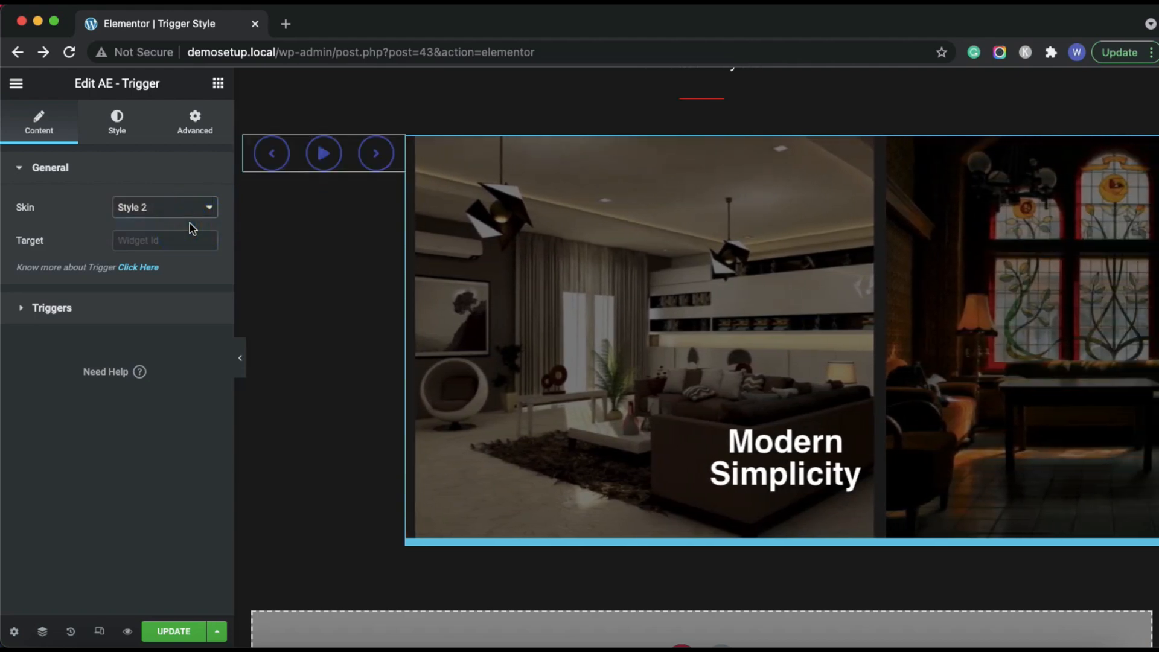
click(165, 240)
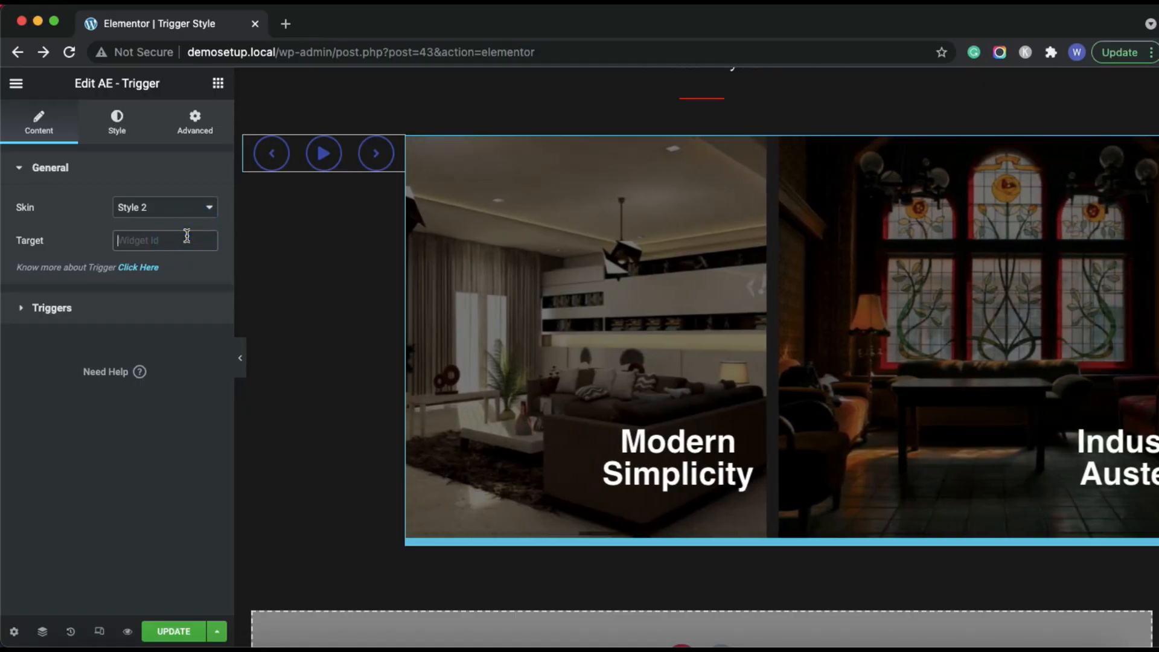
text(7283a9a)
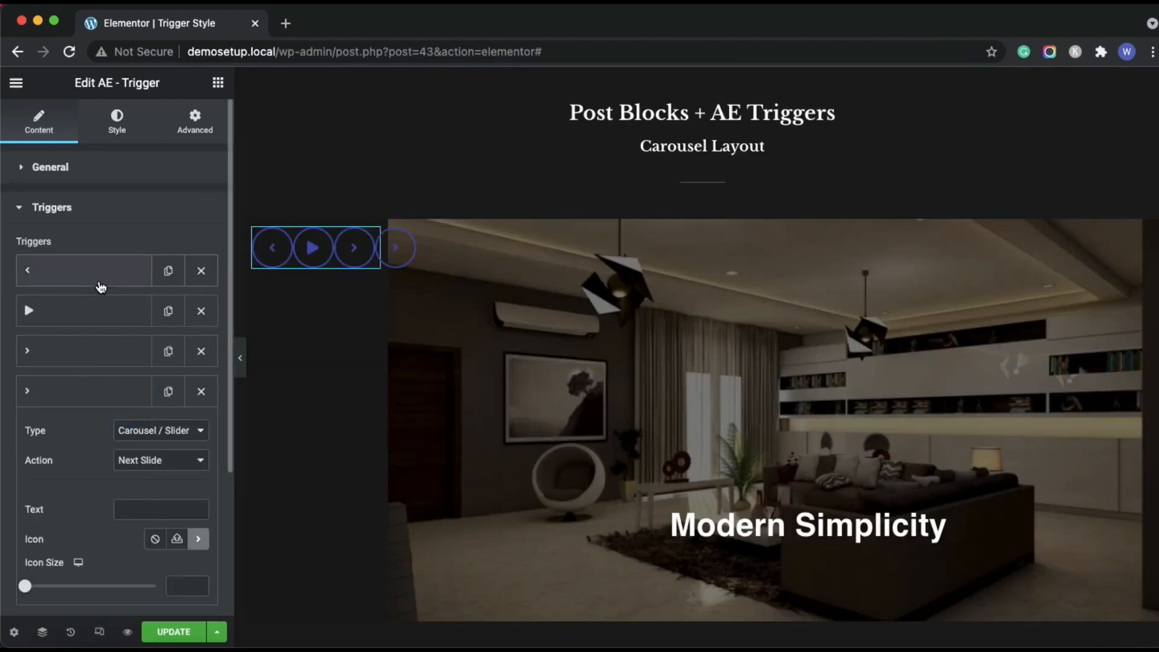
Keep the first trigger as Carousel / Slider type with the Prev Slide action.
click(161, 429)
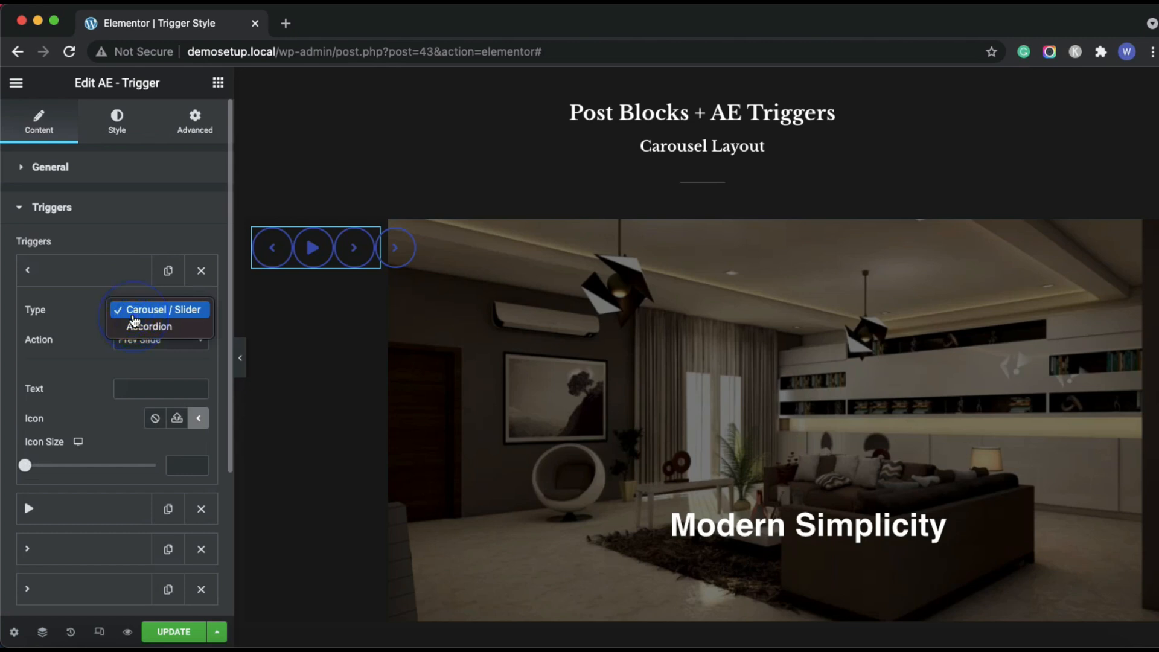
click(159, 309)
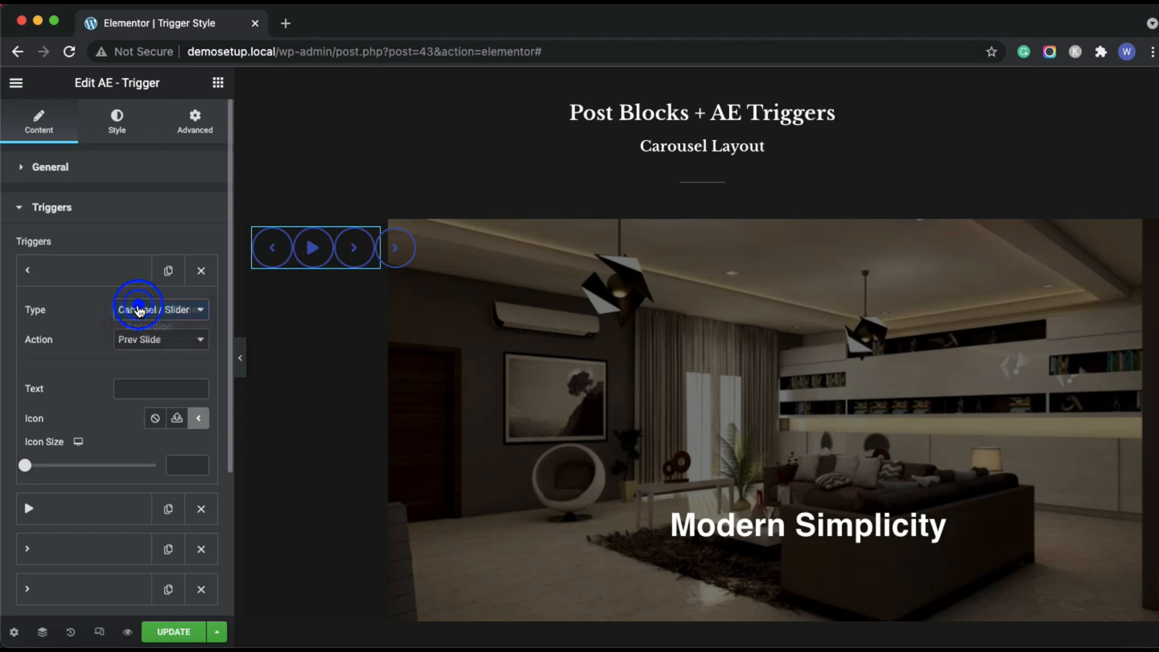
click(161, 339)
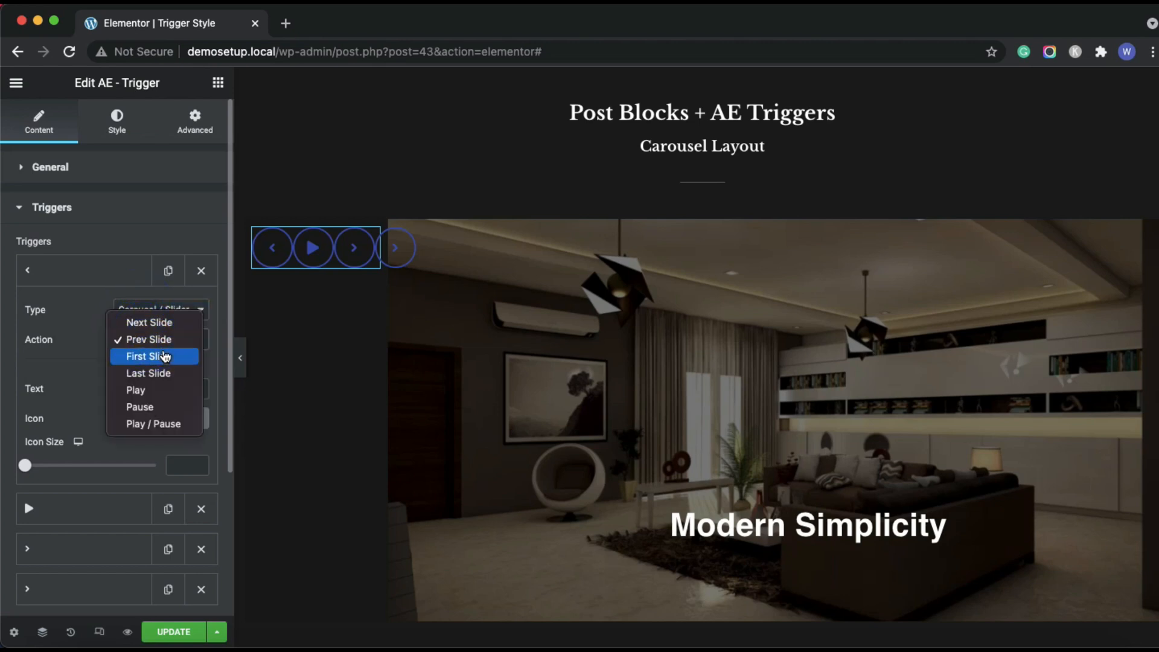
mouse_move(154, 407)
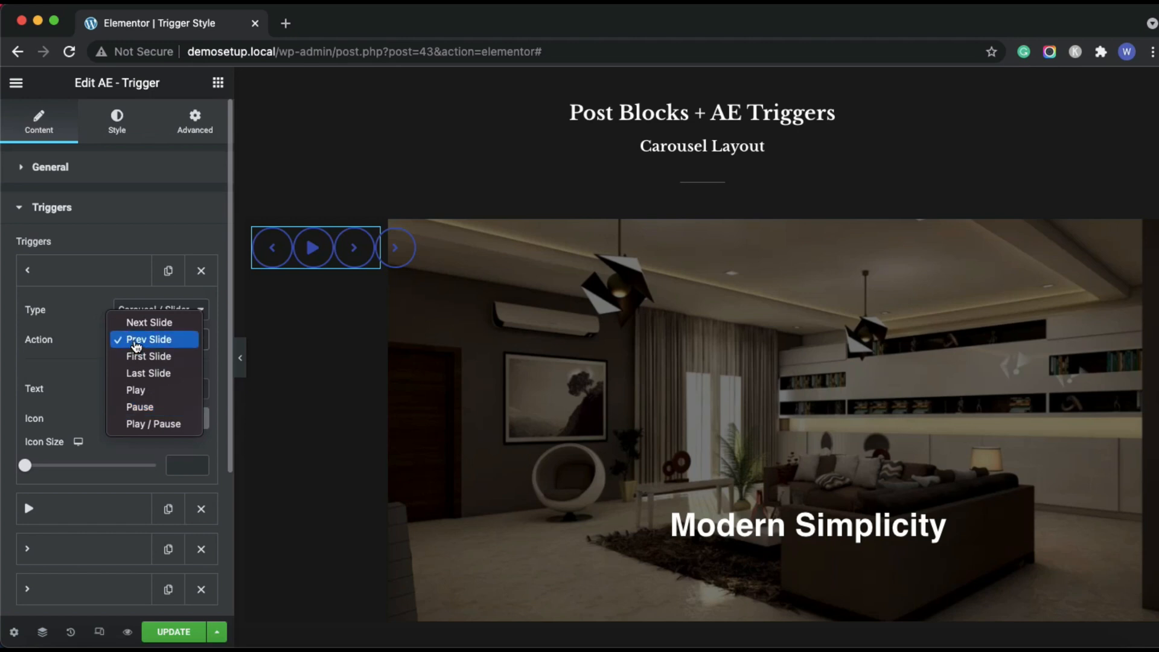
click(147, 339)
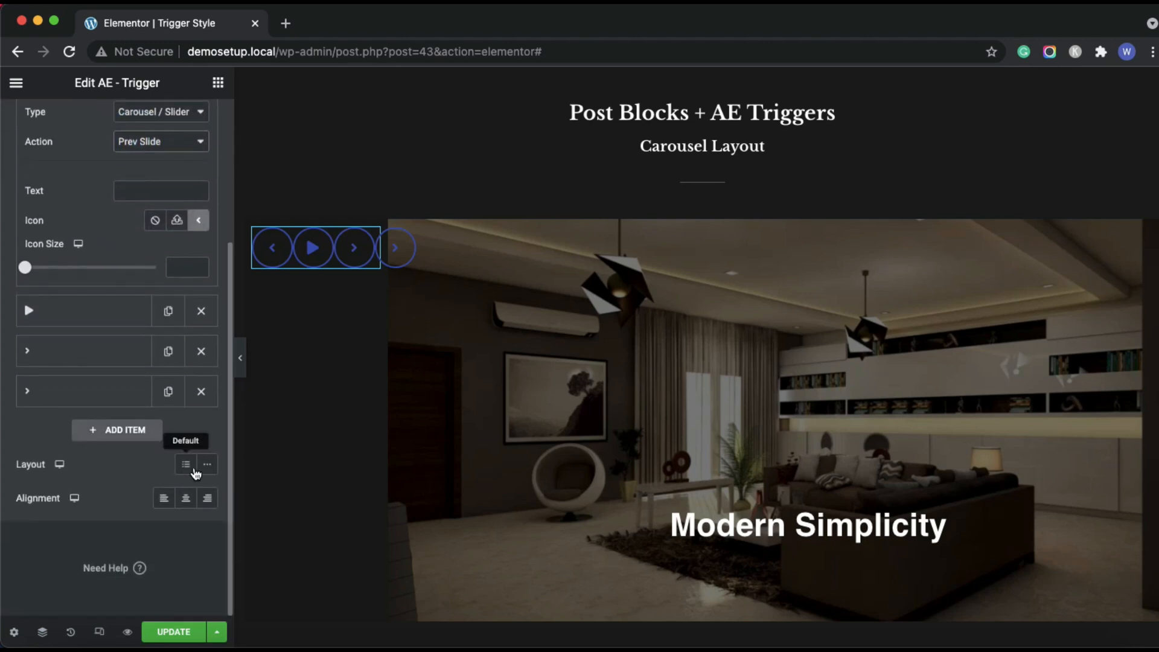
Set the trigger bar layout to Default so the buttons stack vertically.
click(116, 122)
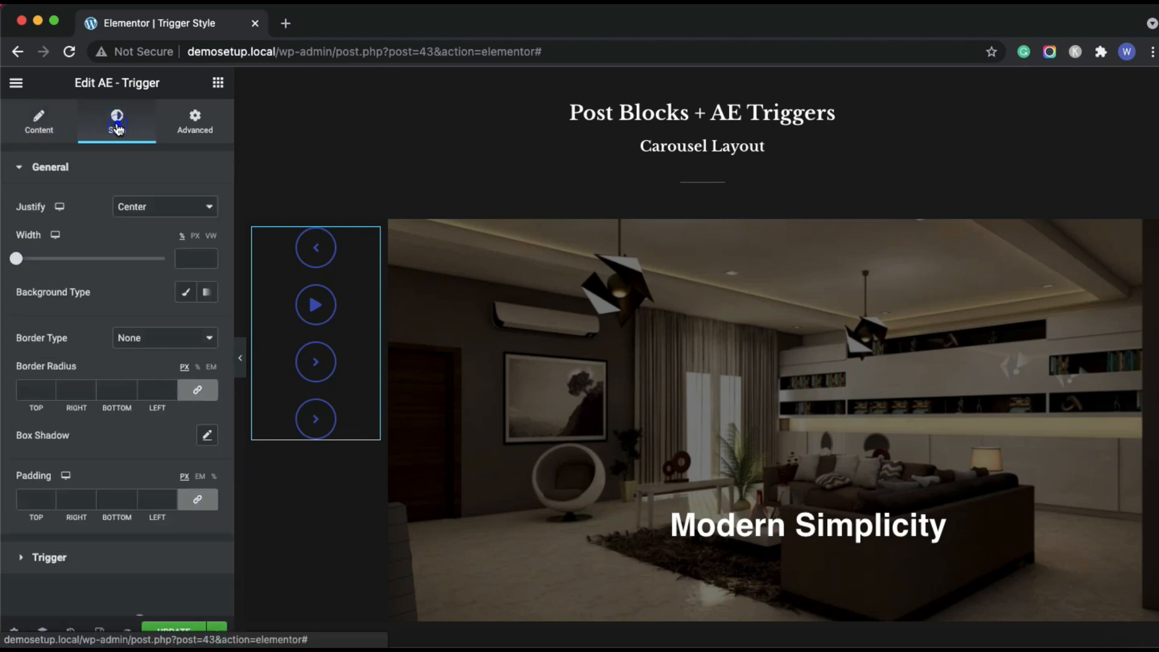
click(49, 557)
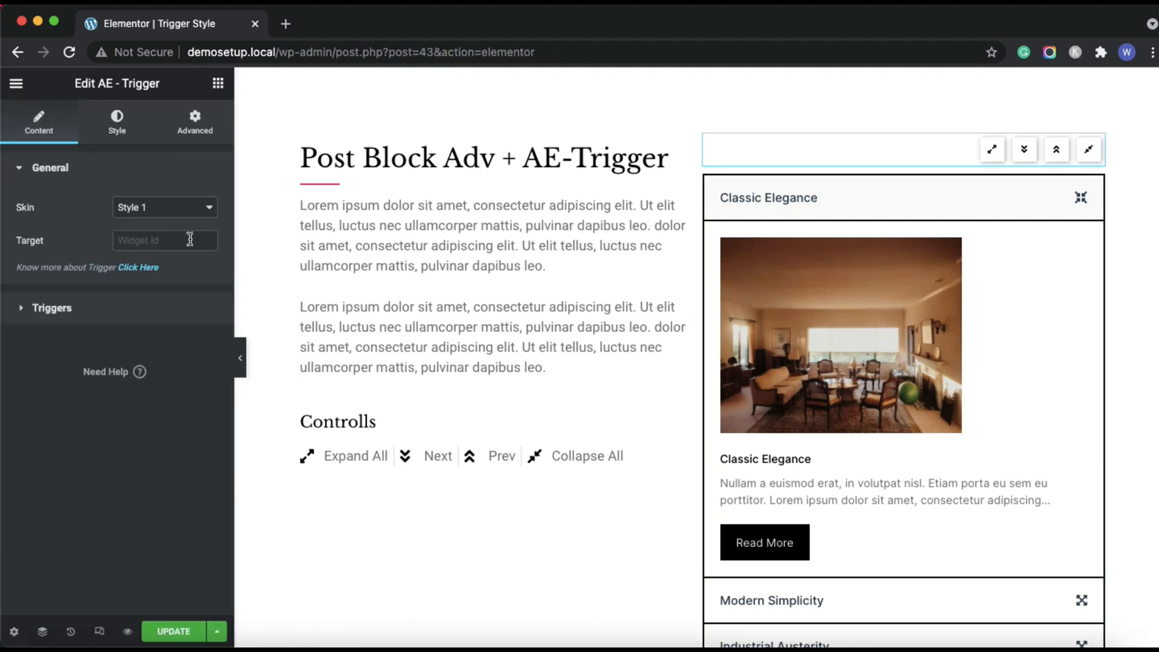
Target the accordion trigger bar at 71c7fd03 and keep its first trigger as Accordion with Expand.
text(71c7fd03)
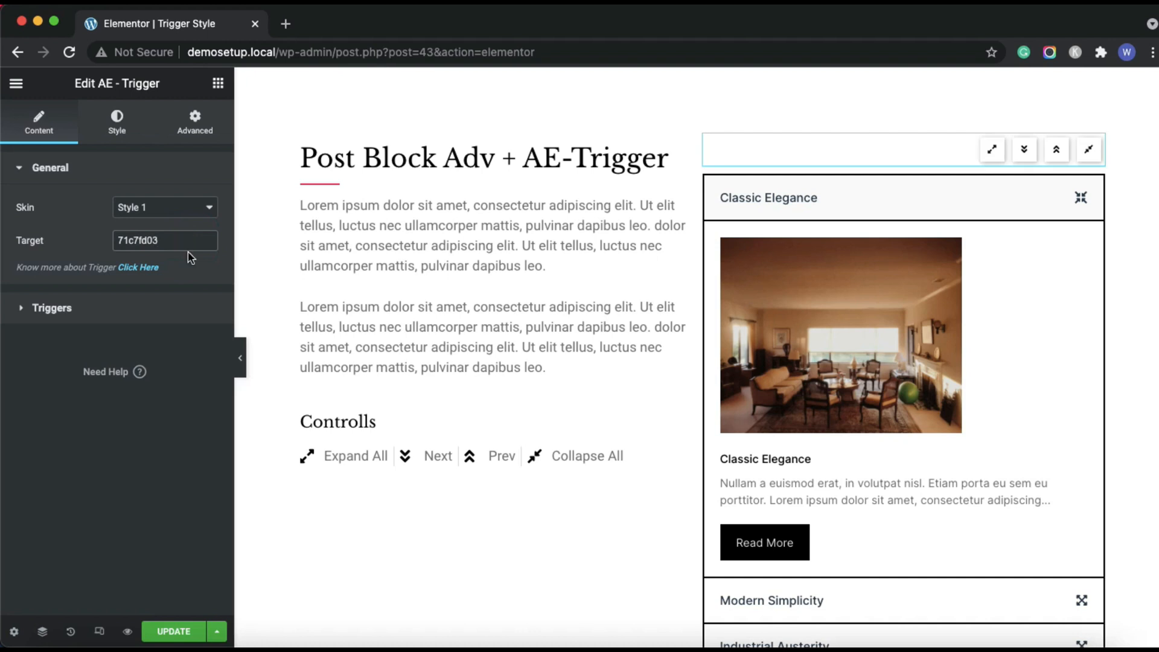
click(52, 308)
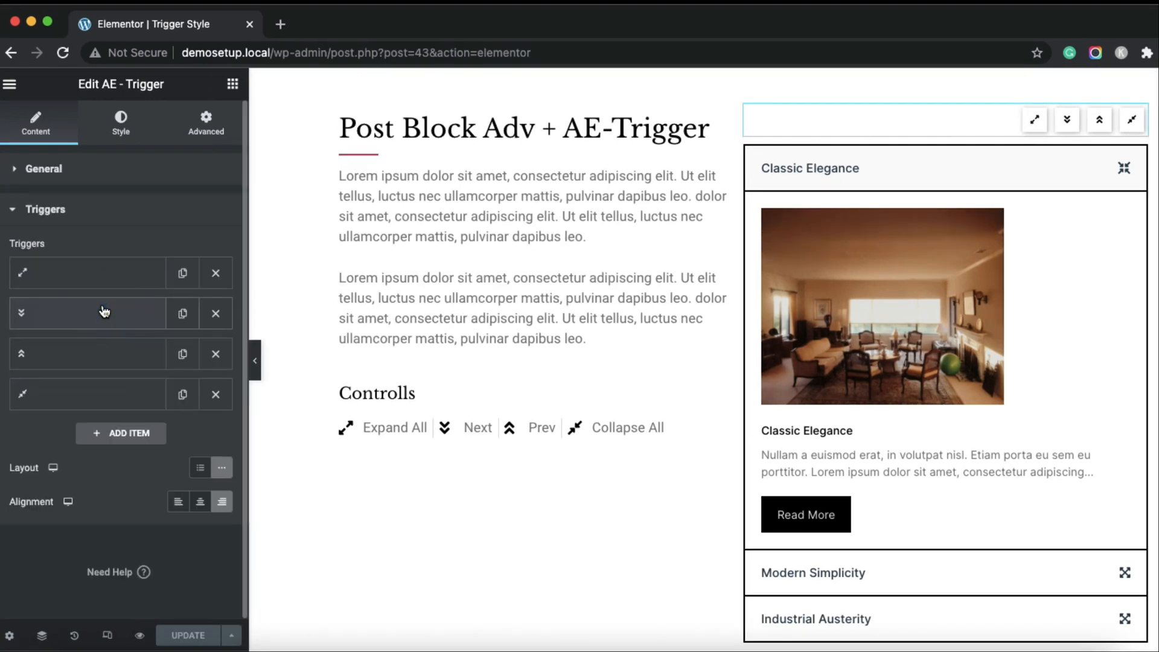
click(87, 273)
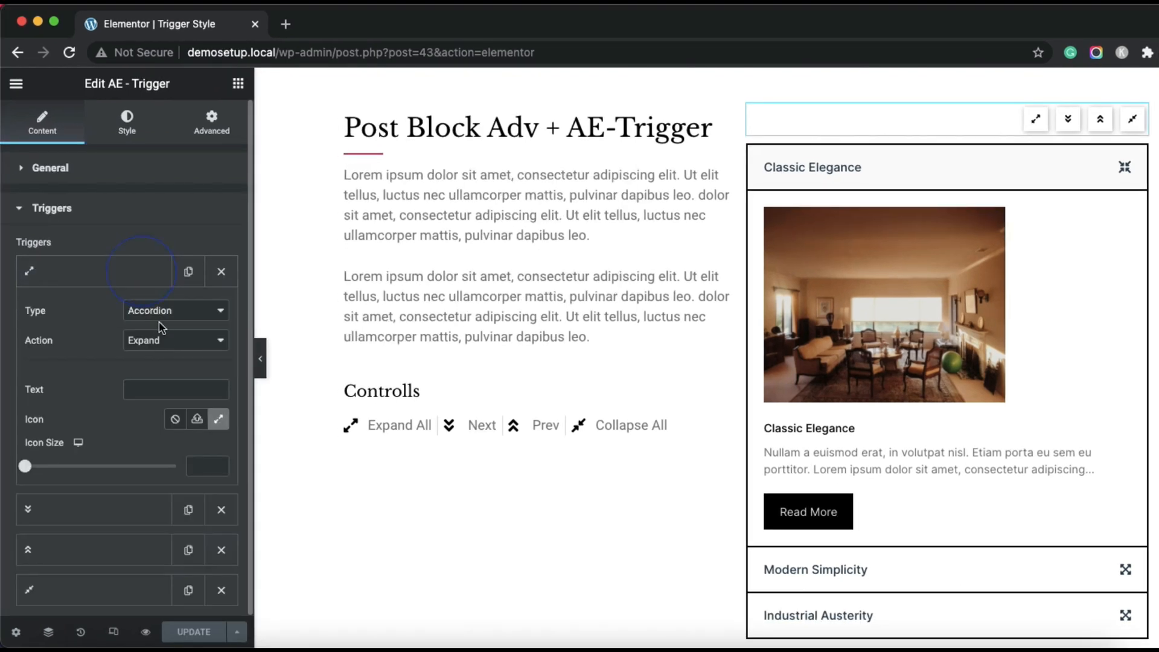
click(175, 311)
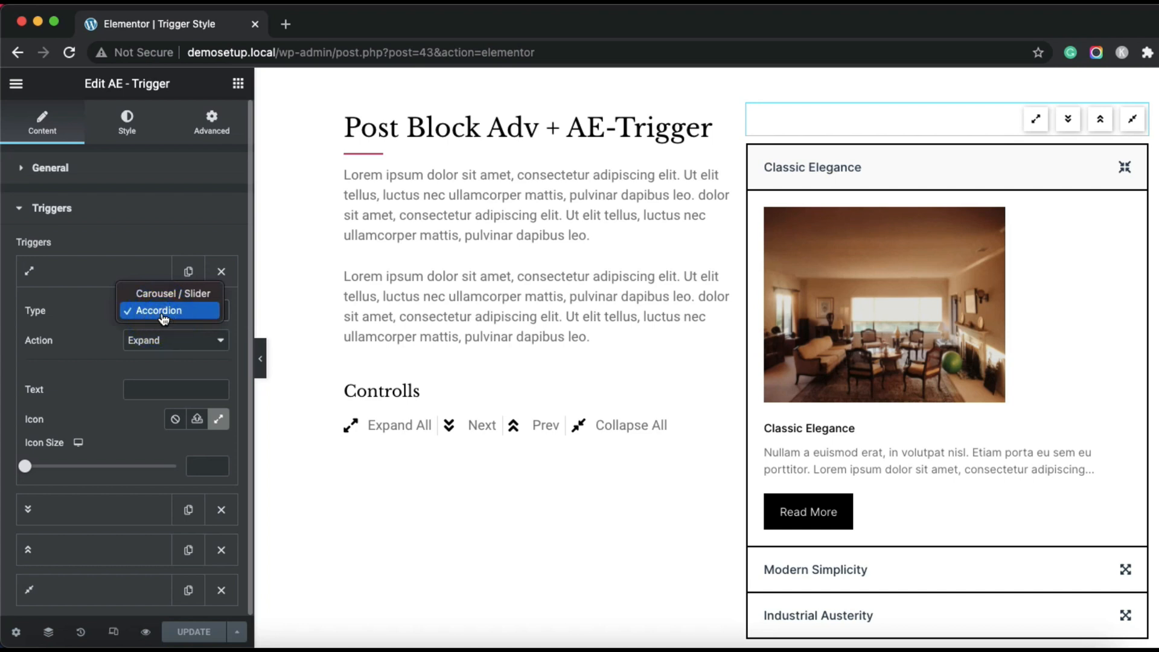
click(158, 310)
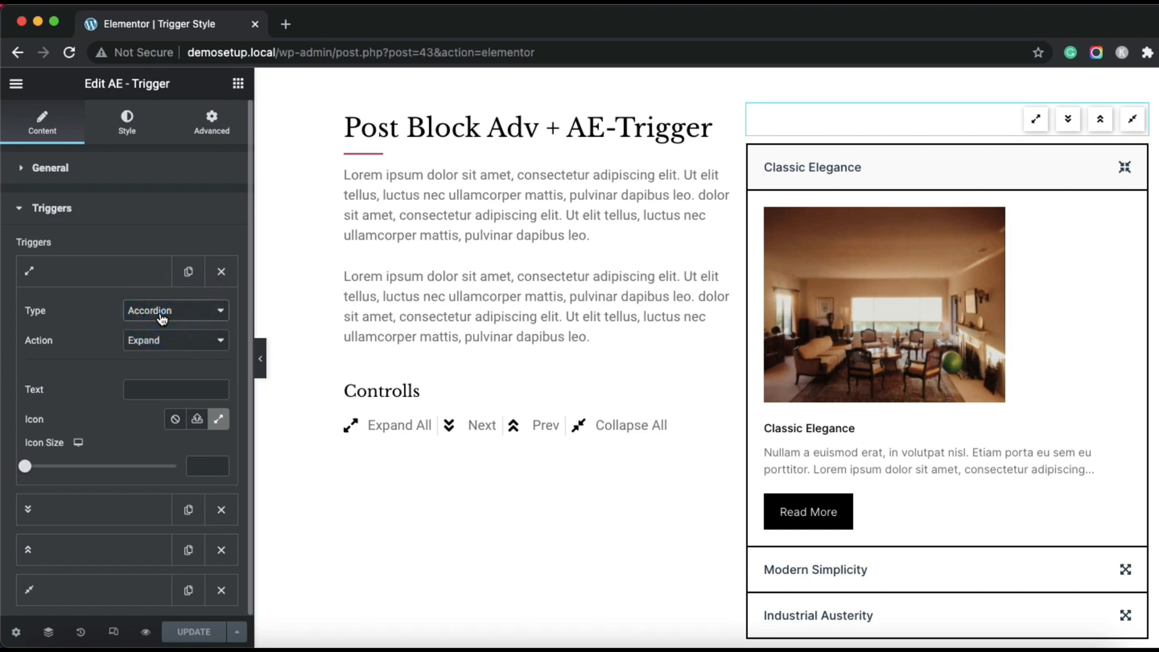
mouse_move(414, 510)
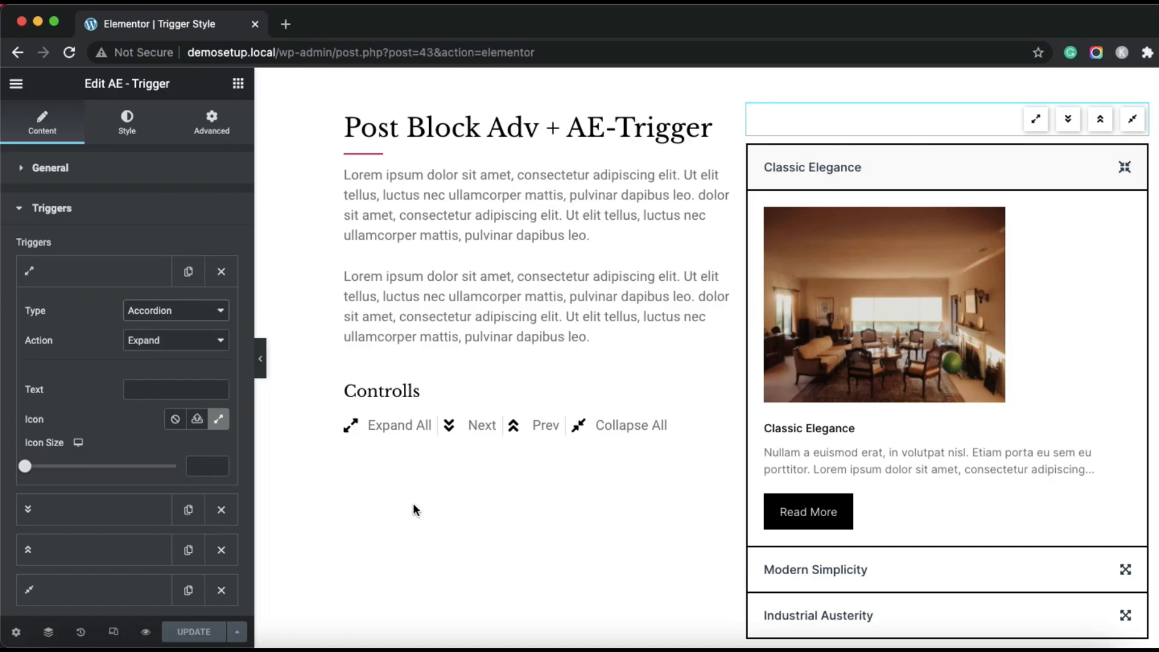